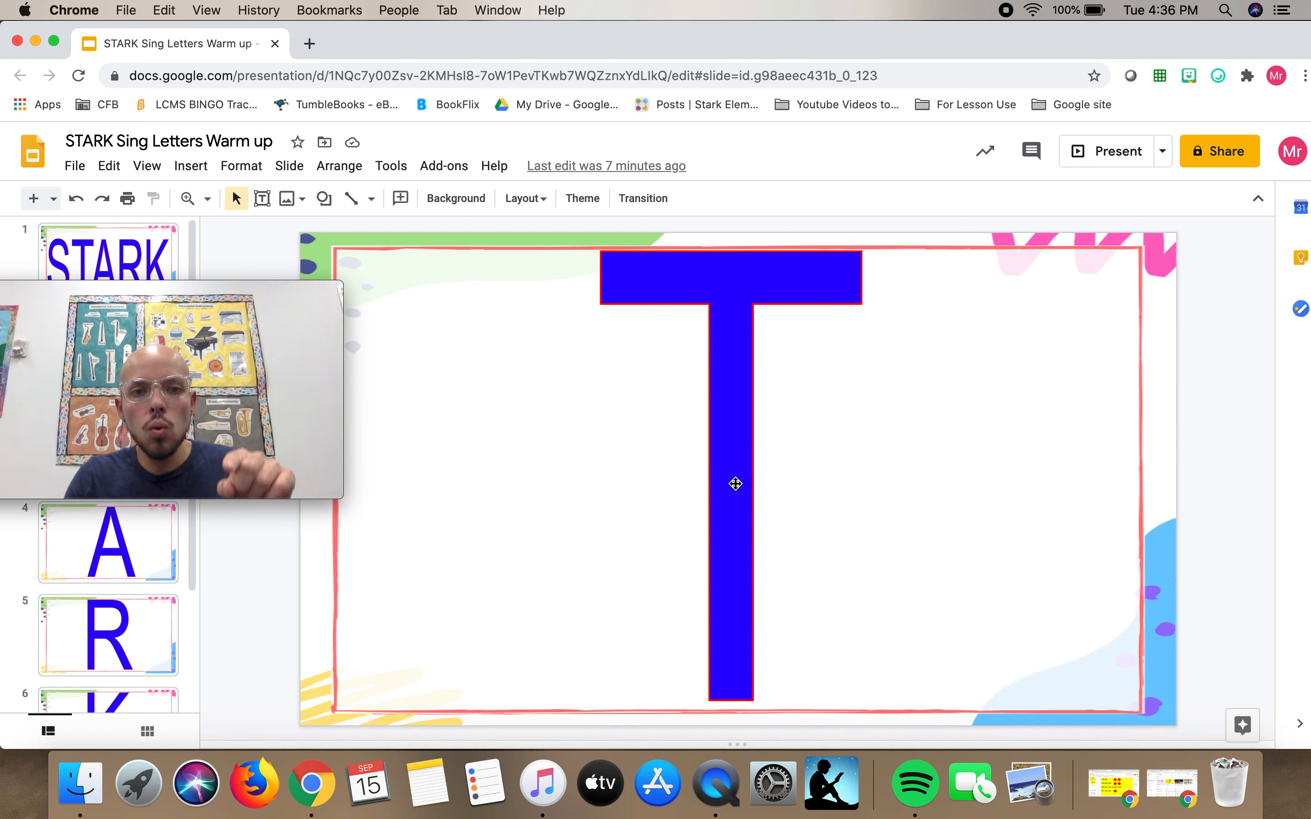
Advance through the filmstrip to show the blue letter A, then the letter R slide
click(108, 541)
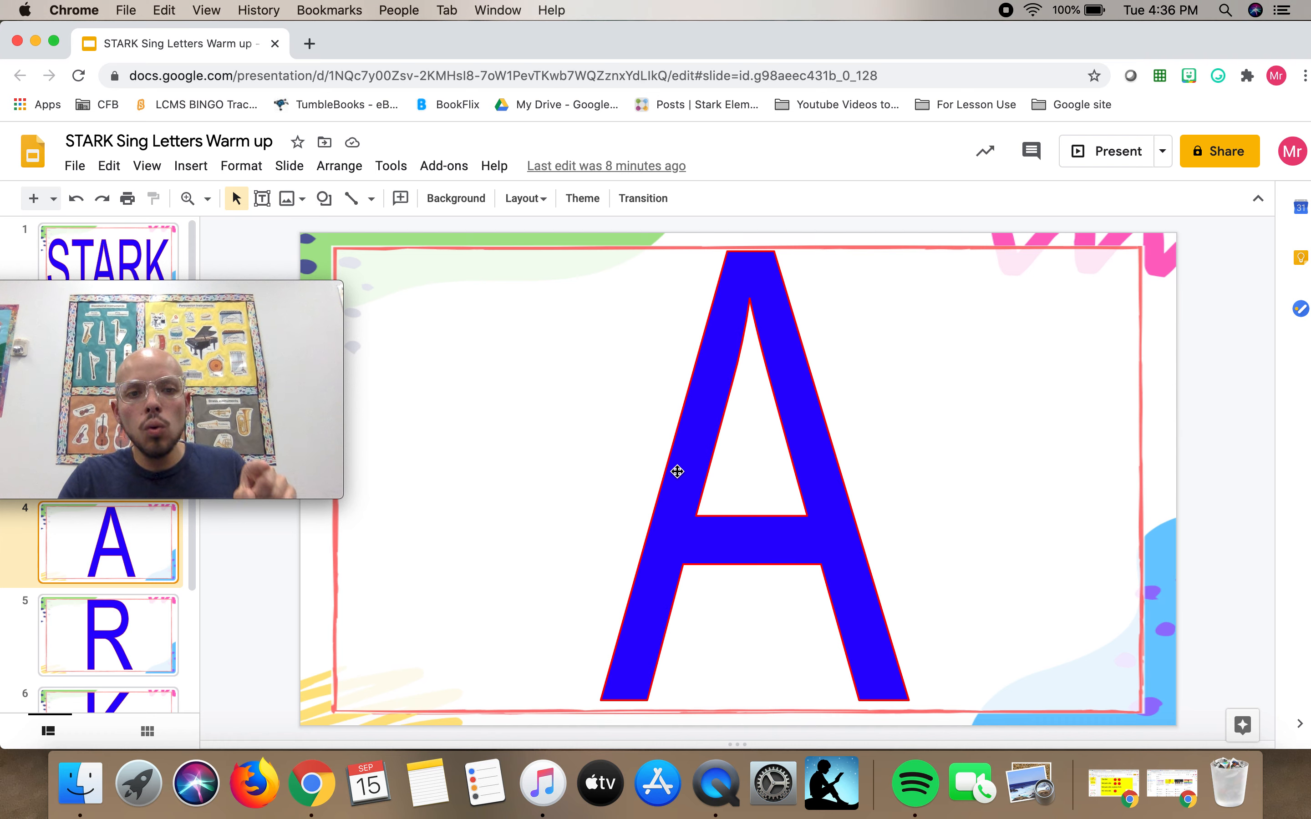
click(108, 635)
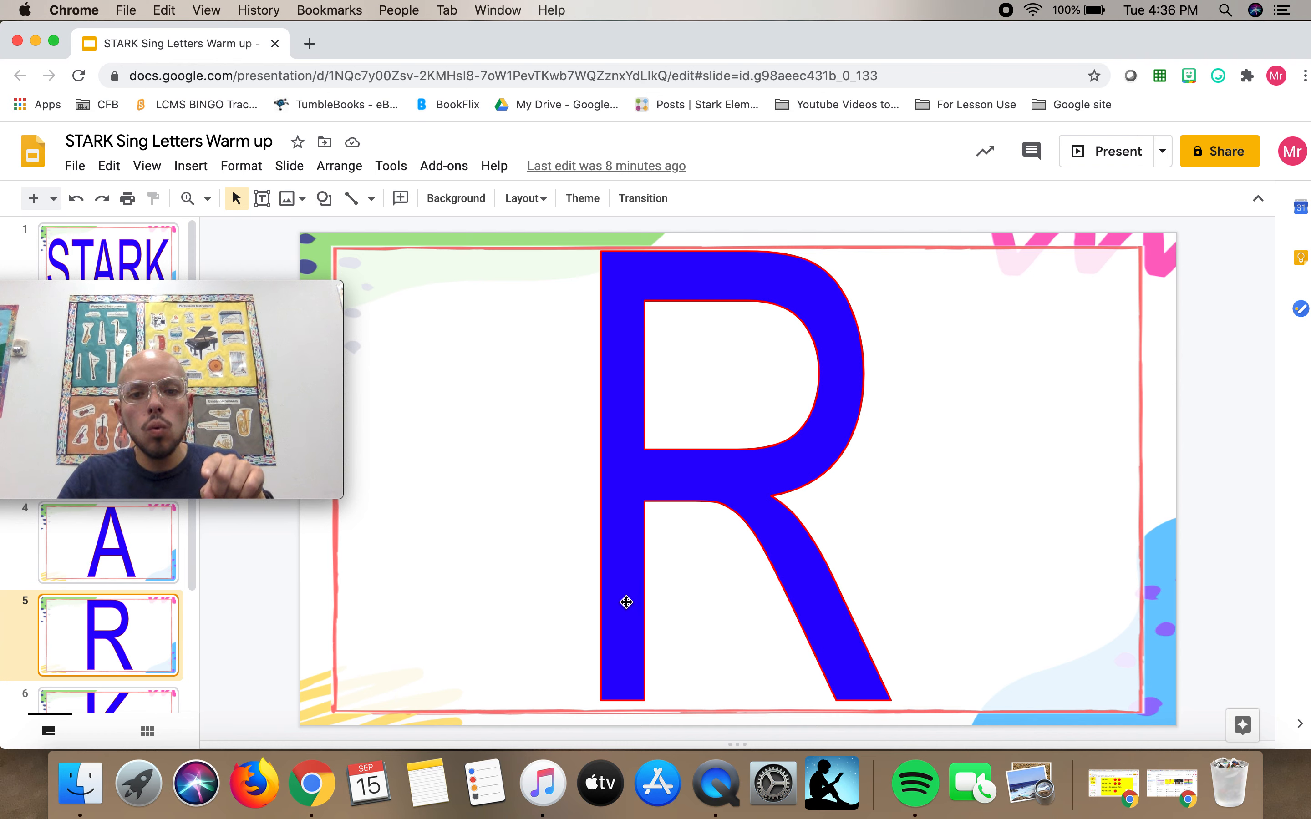